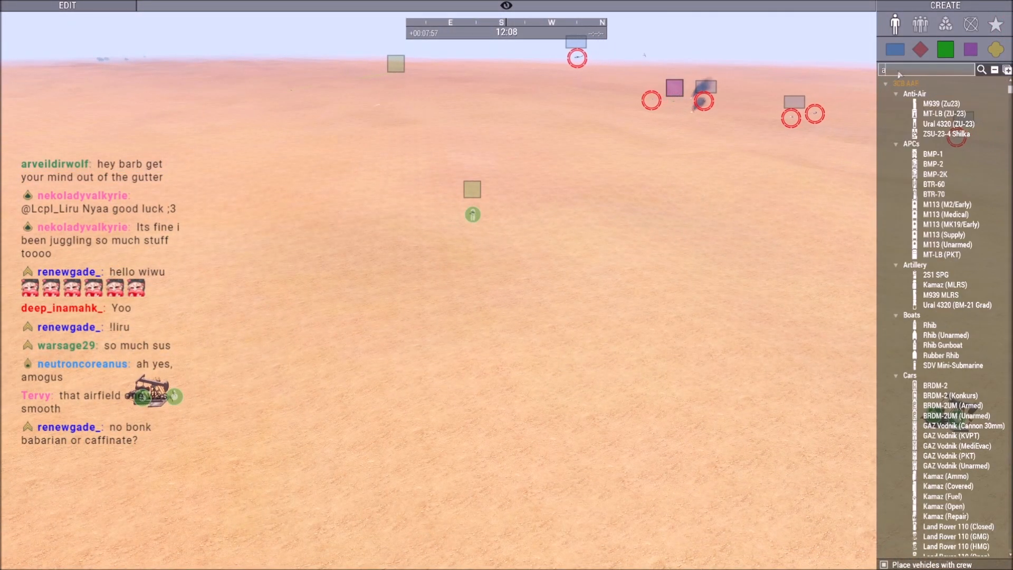
Filter the vehicle creation list by searching 'afri' for the African faction's vehicles
{"action": "type", "text": "fri"}
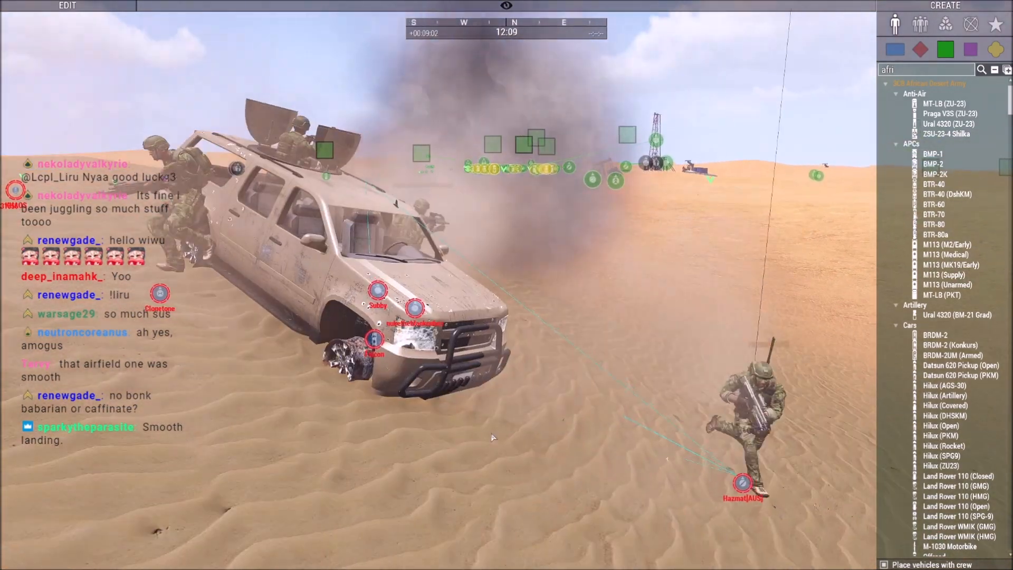
Bring up the Zeus actions menu (Heal, Editable Objects, Teleport Zeus) on the desert ground
{"action": "right_click", "coordinate": [493, 397]}
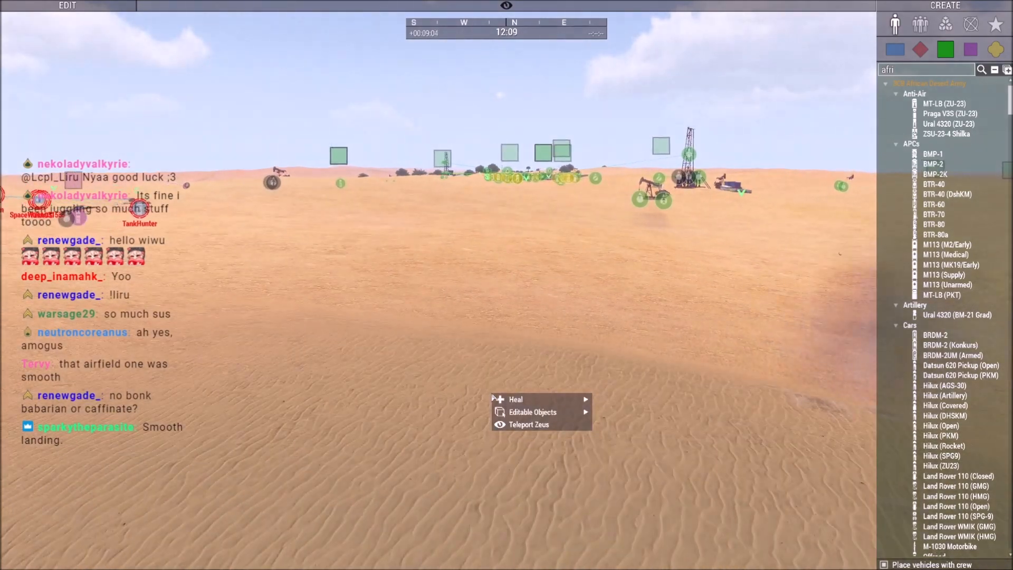